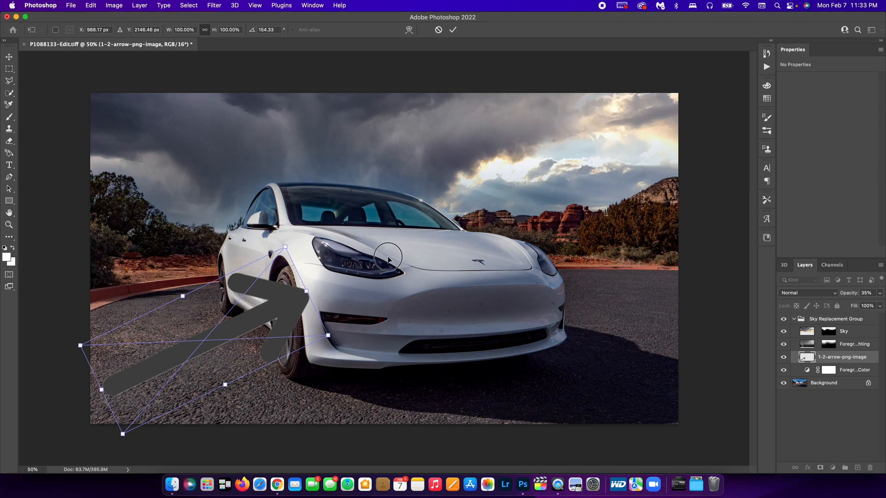
Swing the arrow around and reposition it to point at the Tesla's front wheel.
{"action": "left_click_drag", "start_coordinate": [388, 258], "coordinate": [427, 253]}
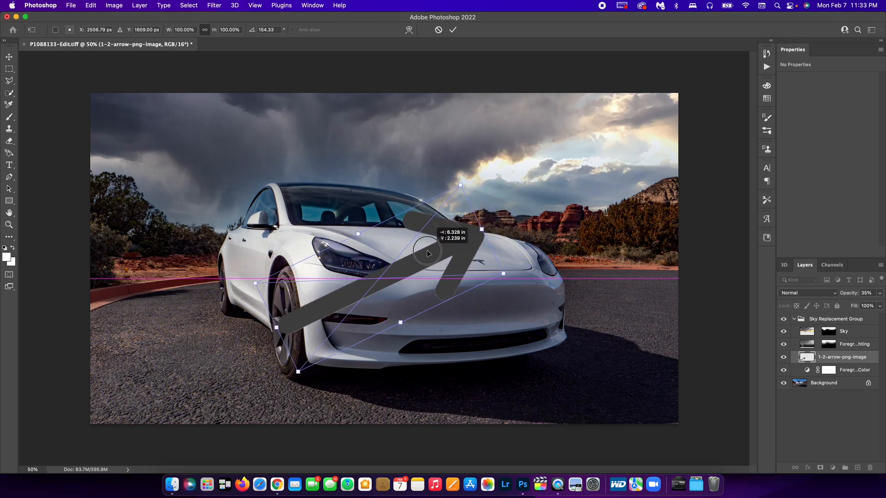
{"action": "left_click_drag", "start_coordinate": [426, 252], "coordinate": [220, 344]}
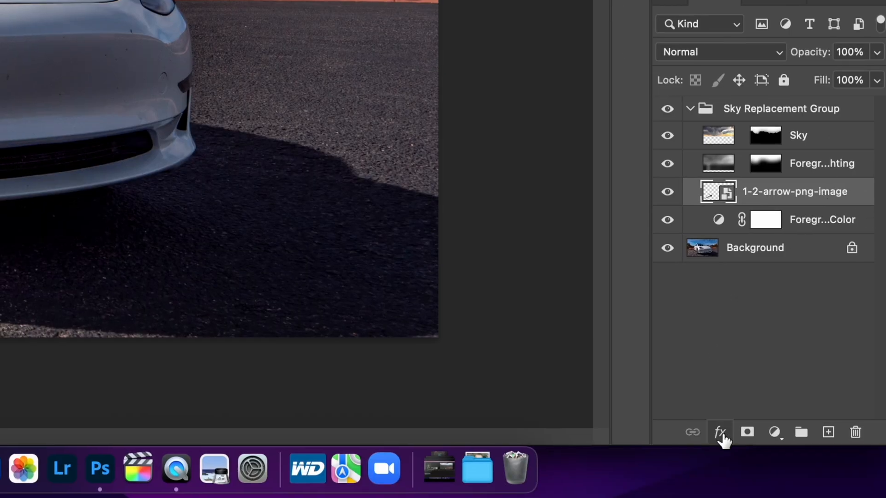
Add a Color Overlay layer style to the arrow layer from the fx list.
{"action": "left_click", "coordinate": [718, 432]}
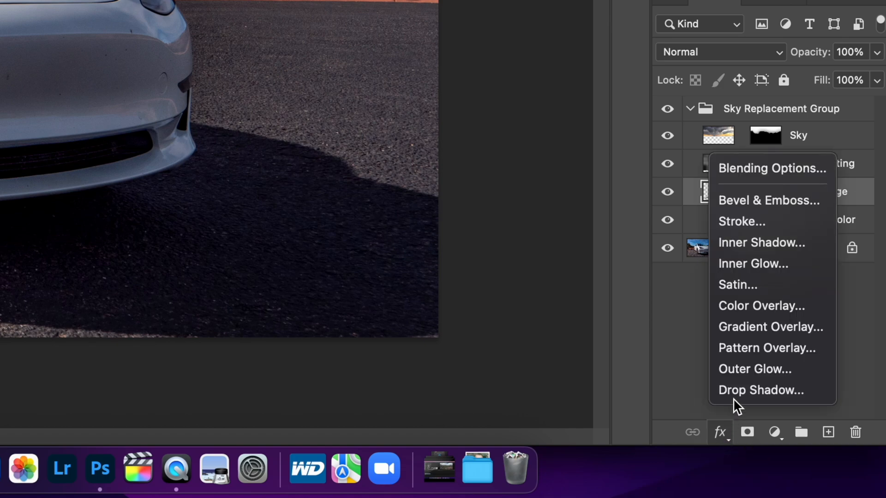
{"action": "mouse_move", "coordinate": [751, 316]}
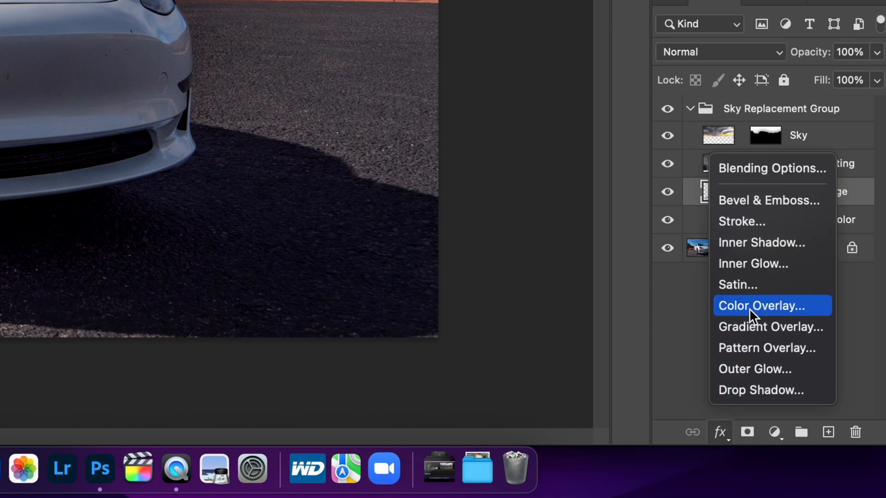
{"action": "left_click", "coordinate": [760, 305]}
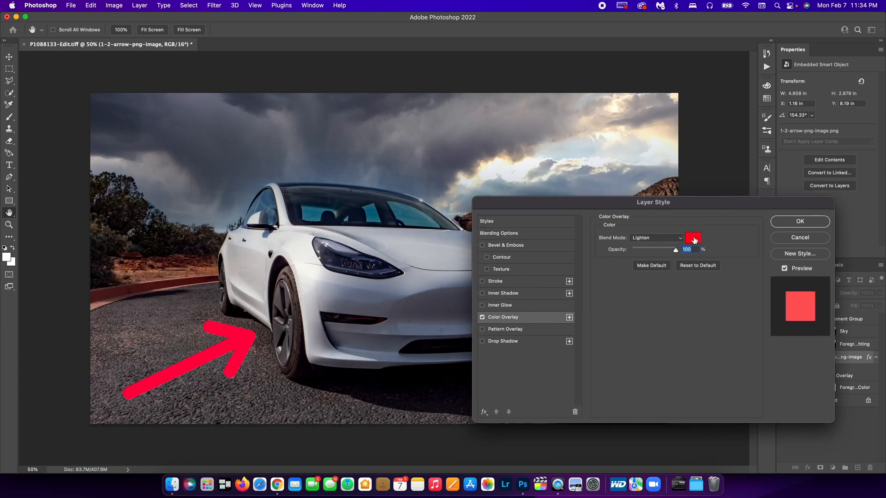
Choose a bright red (#ff1f1f) in the Color Picker as the overlay colour.
{"action": "left_click", "coordinate": [693, 238]}
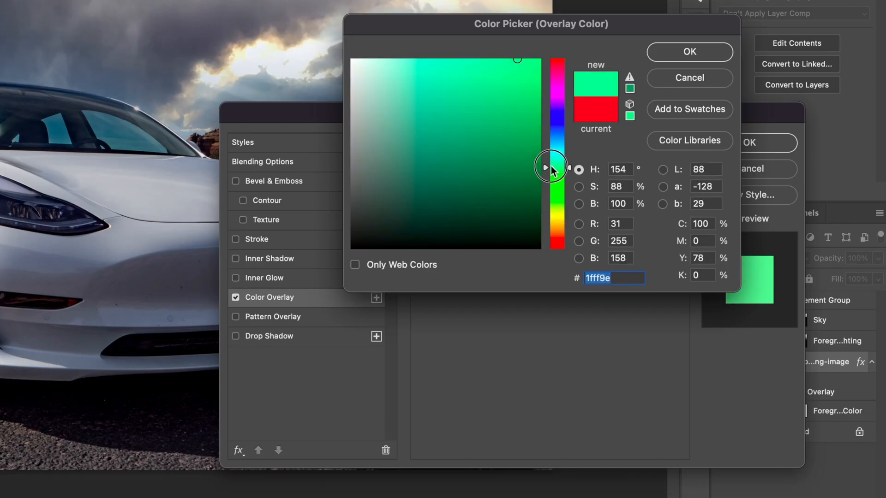
{"action": "left_click_drag", "start_coordinate": [557, 167], "coordinate": [557, 59]}
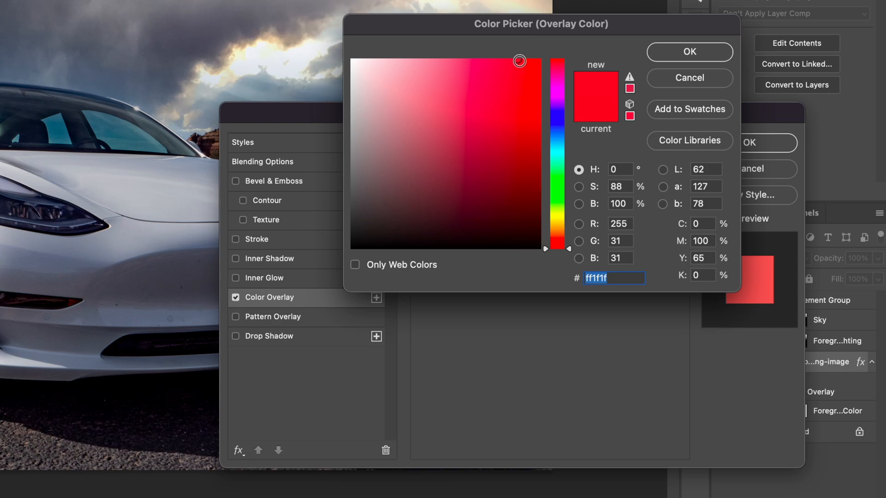